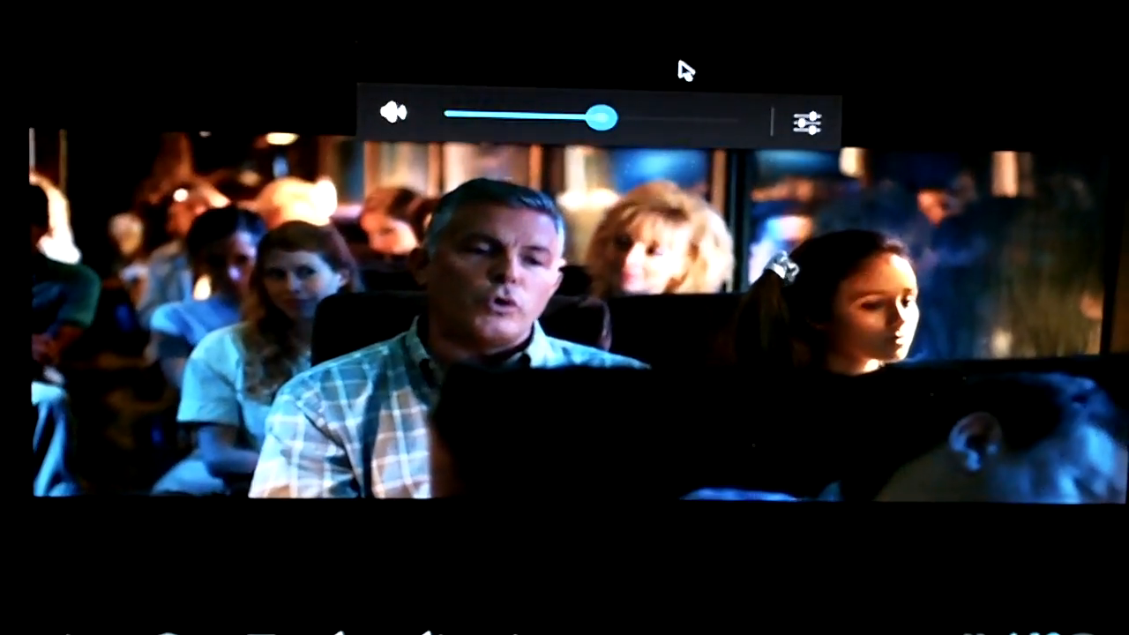
Stop the movie playback and return to the shared Users folder holding the Rock of Ages 2012 file.
drag(606, 117, 565, 116)
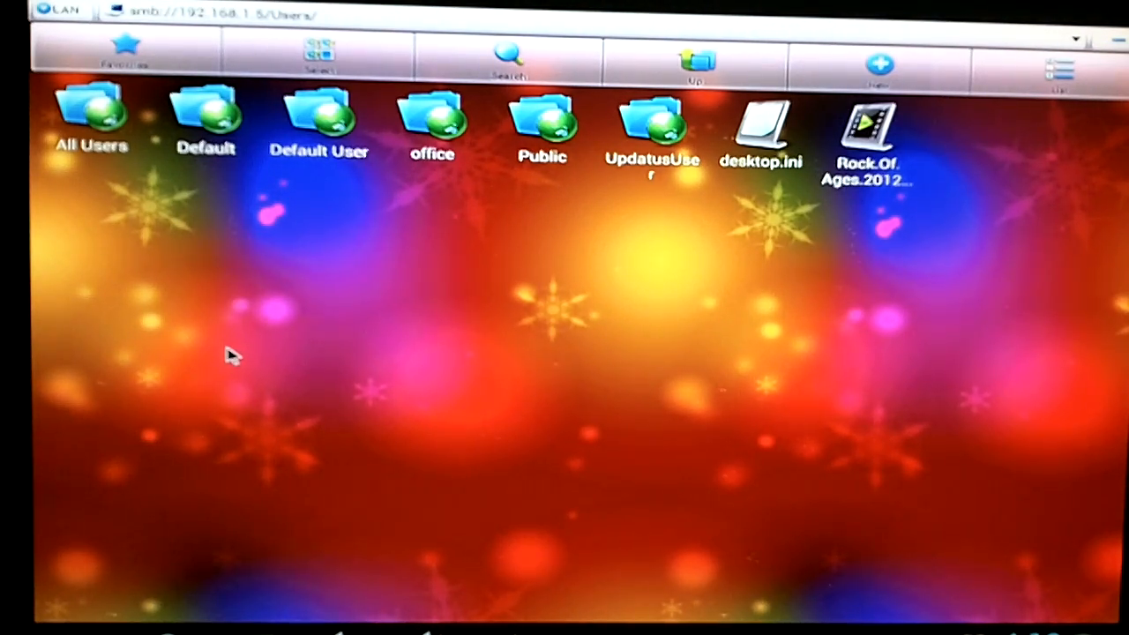
mouse_move(250, 520)
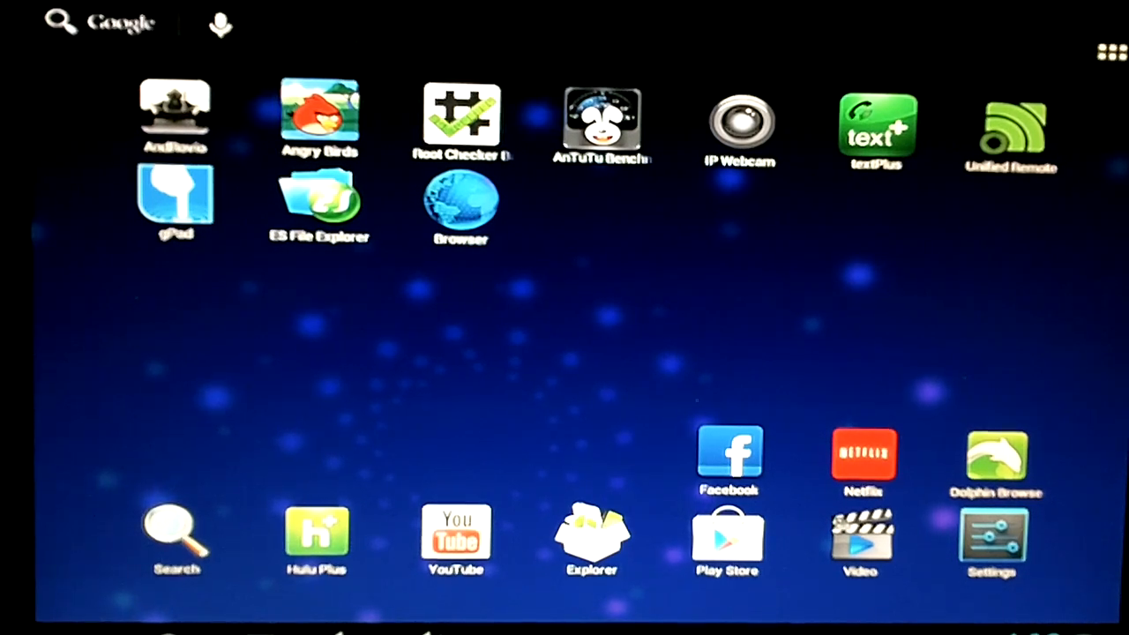
mouse_move(762, 279)
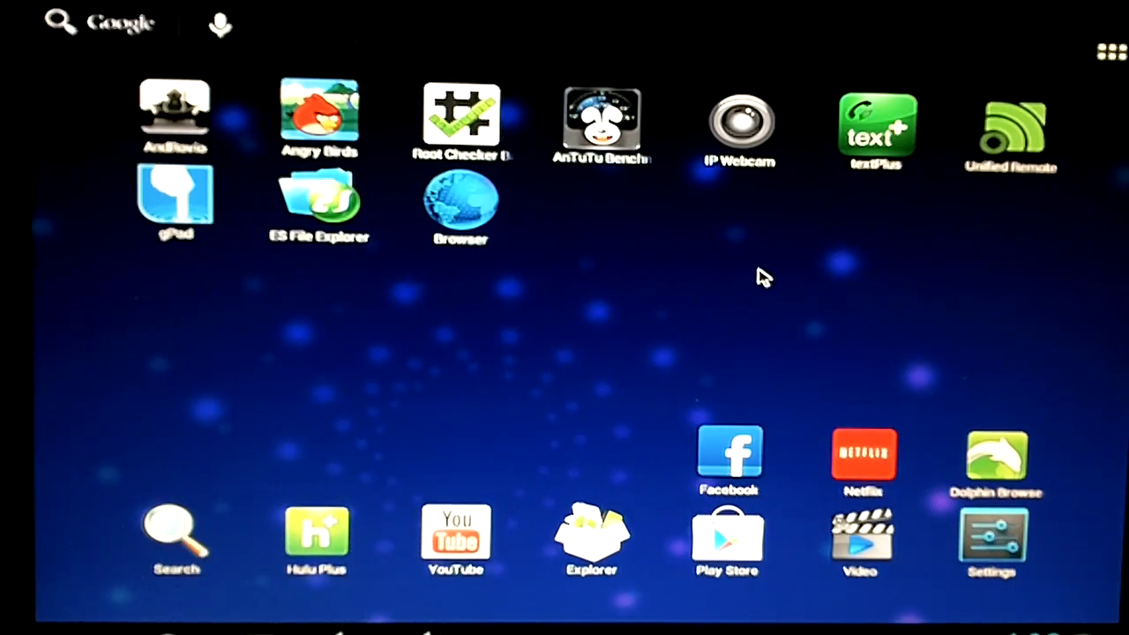